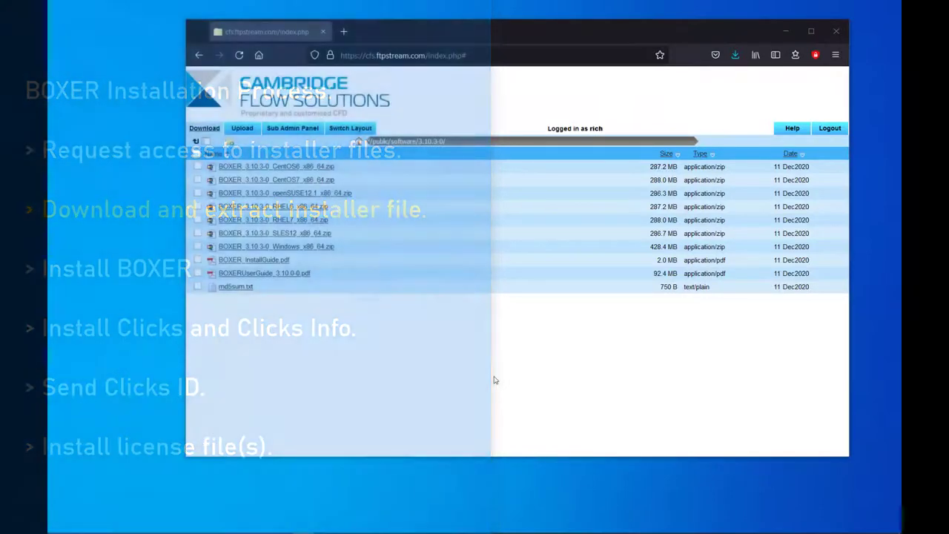
Mark BOXER_3.10.3-0_Windows_x86_64.zip in the BOXER 3.10.3-0 folder for download
click(276, 246)
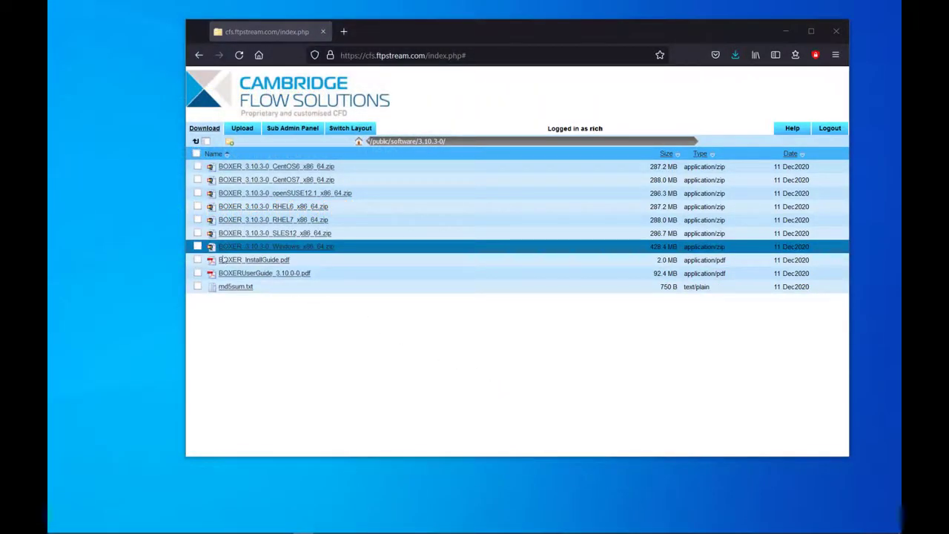
click(197, 246)
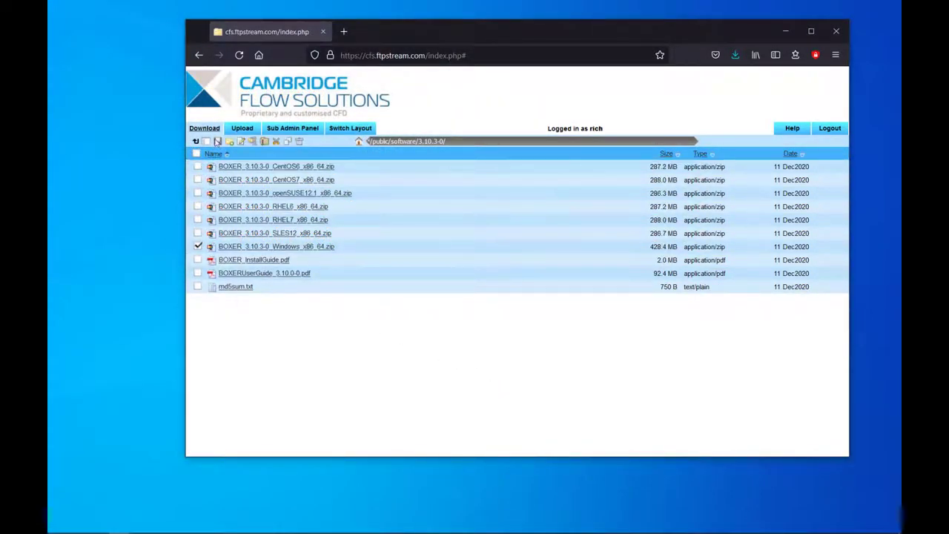
mouse_move(218, 142)
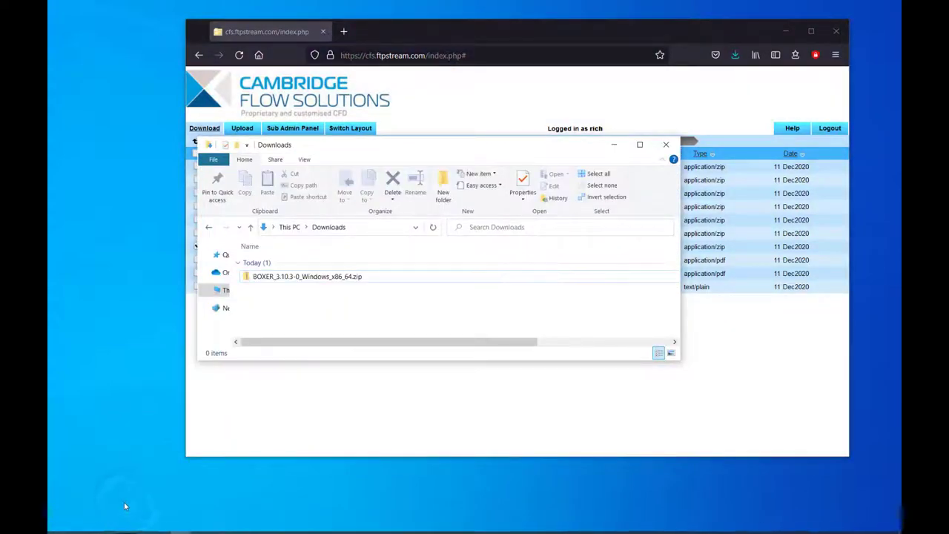
Extract the downloaded BOXER zip and select boxer-3.10.3-0-x64.exe in its Windows folder
click(307, 276)
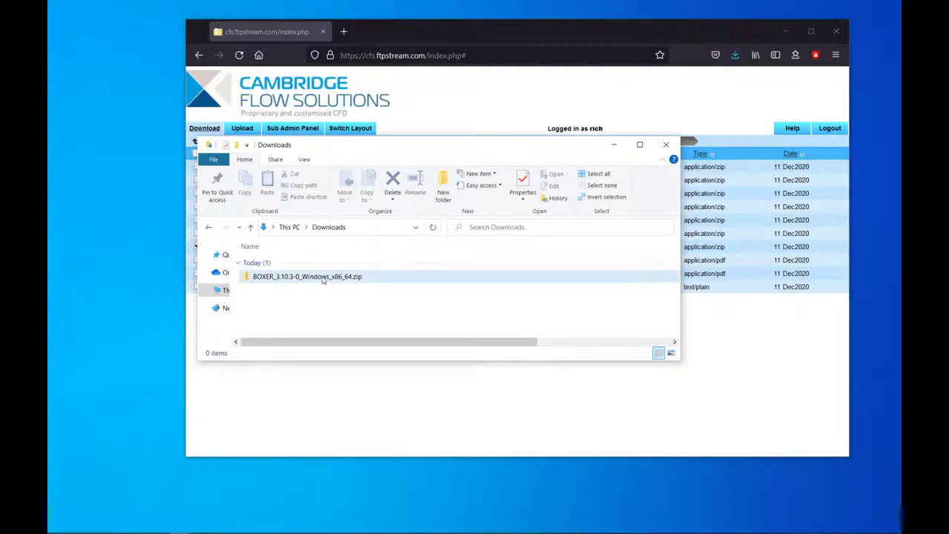
right_click(307, 276)
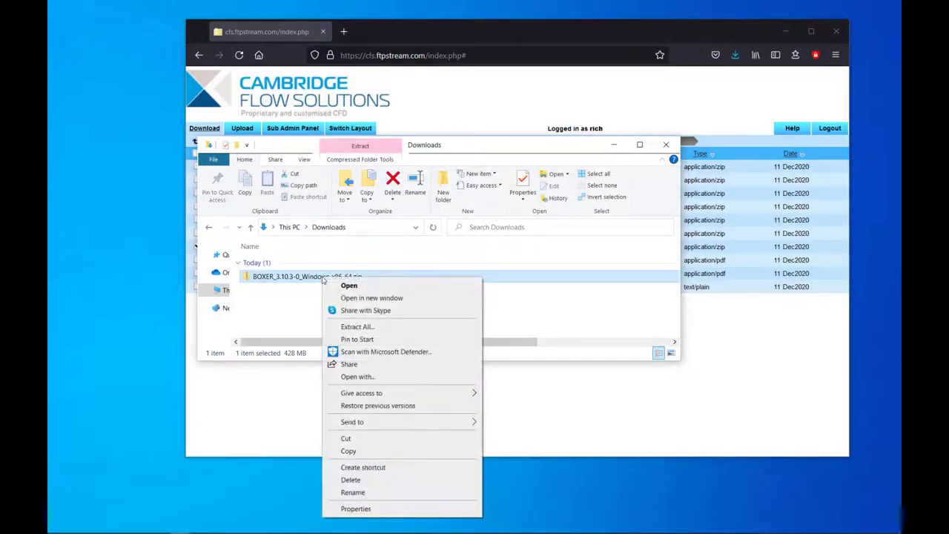
click(358, 326)
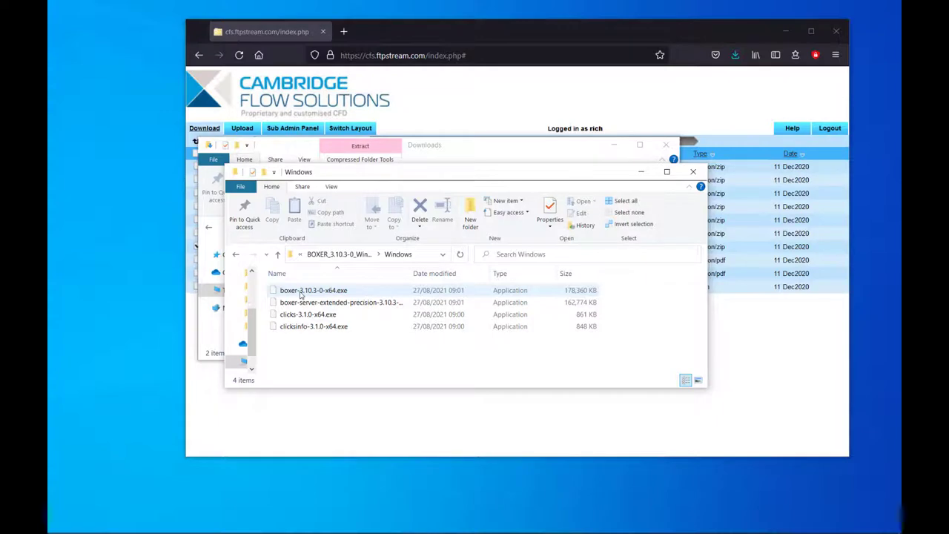
click(312, 290)
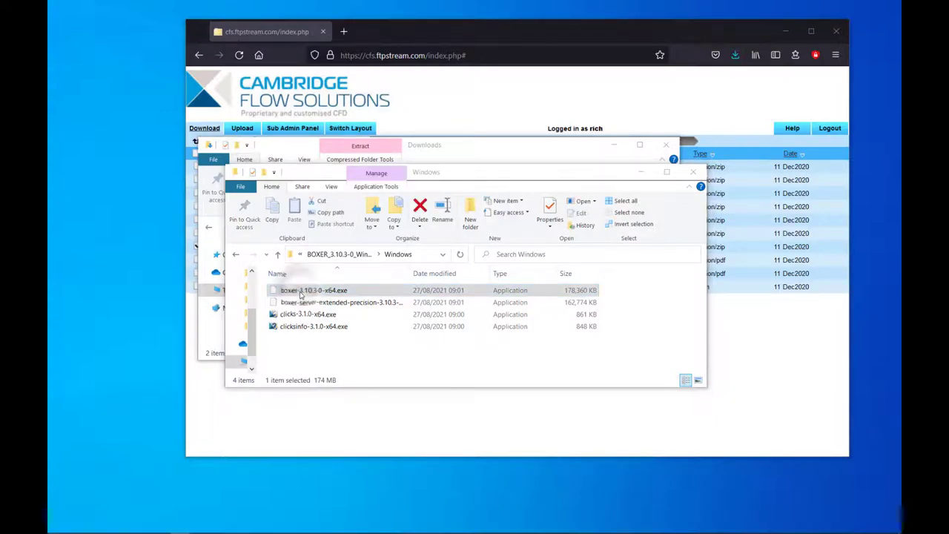
Run boxer-3.10.3-0-x64.exe, accept the licence, and install with default folder and Start Menu folder
double_click(313, 289)
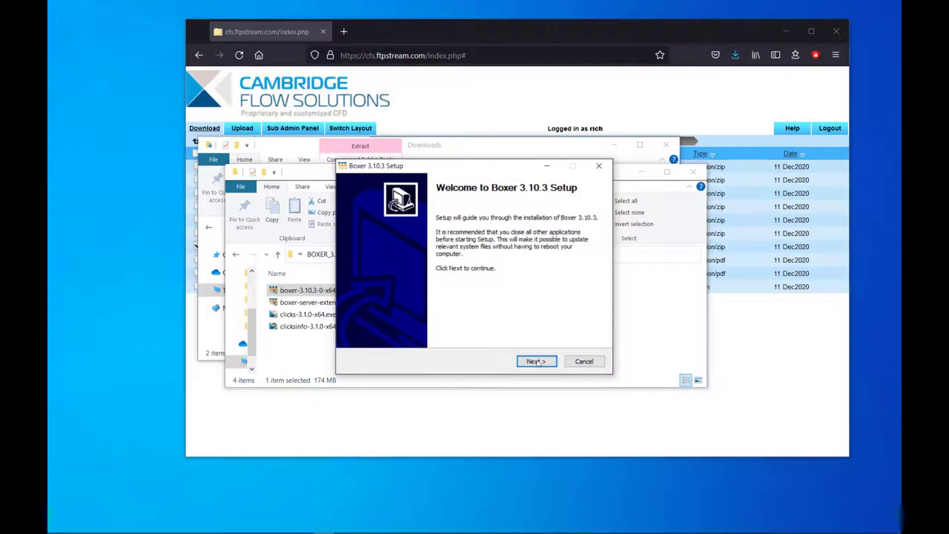
click(535, 361)
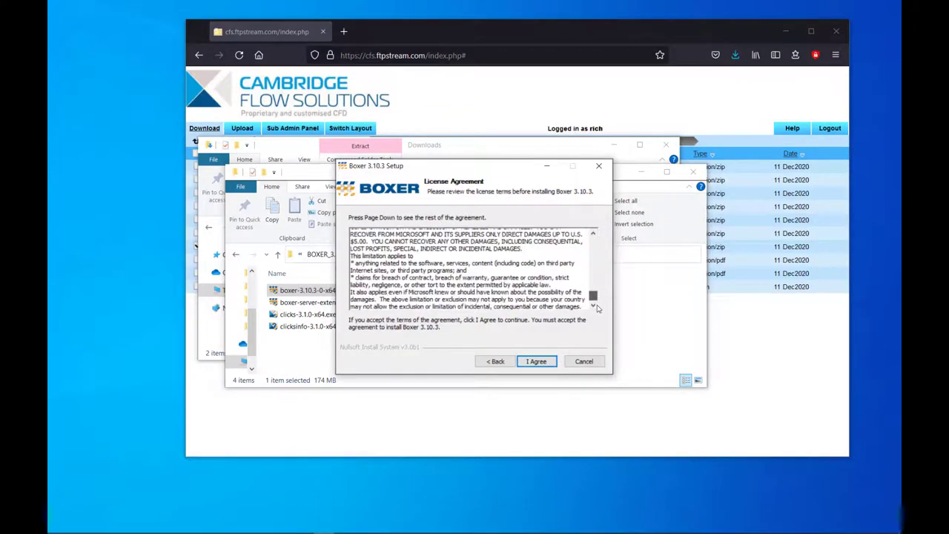
click(536, 361)
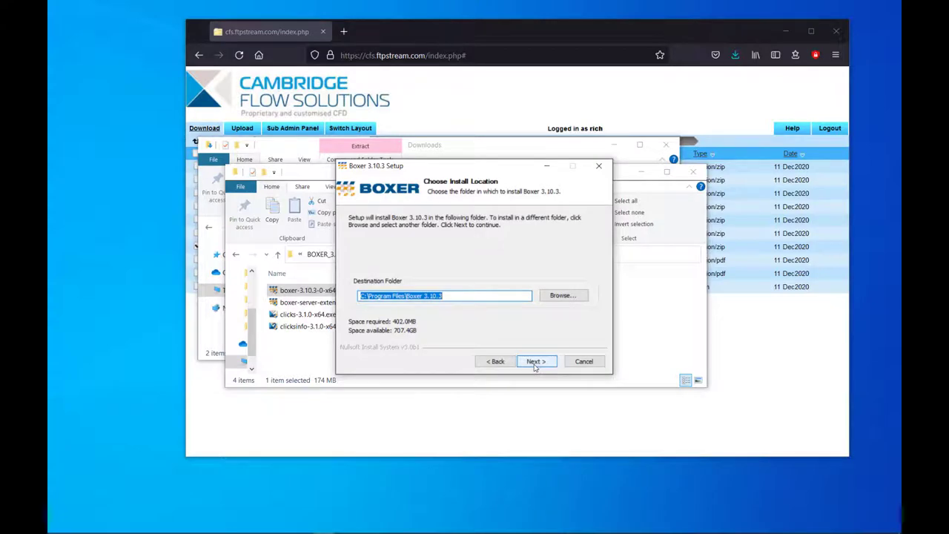
click(535, 361)
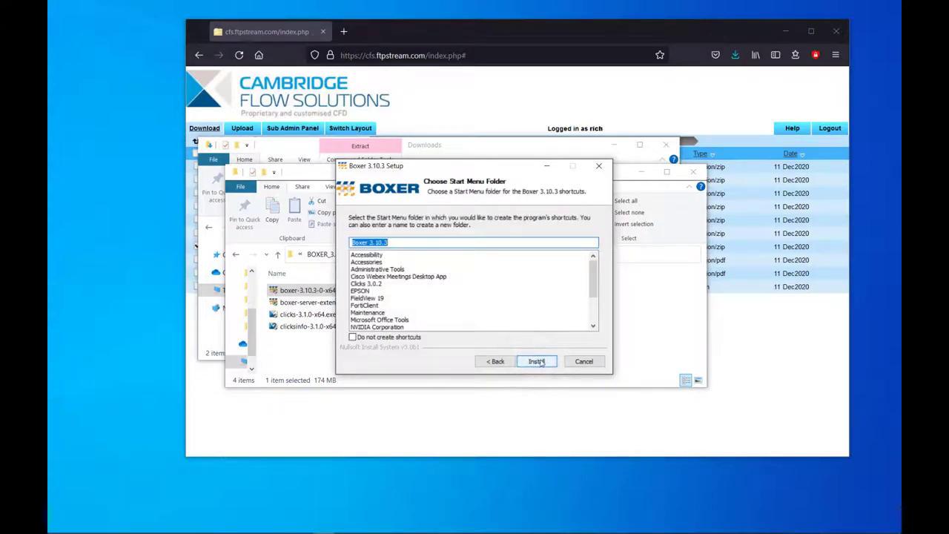
click(535, 361)
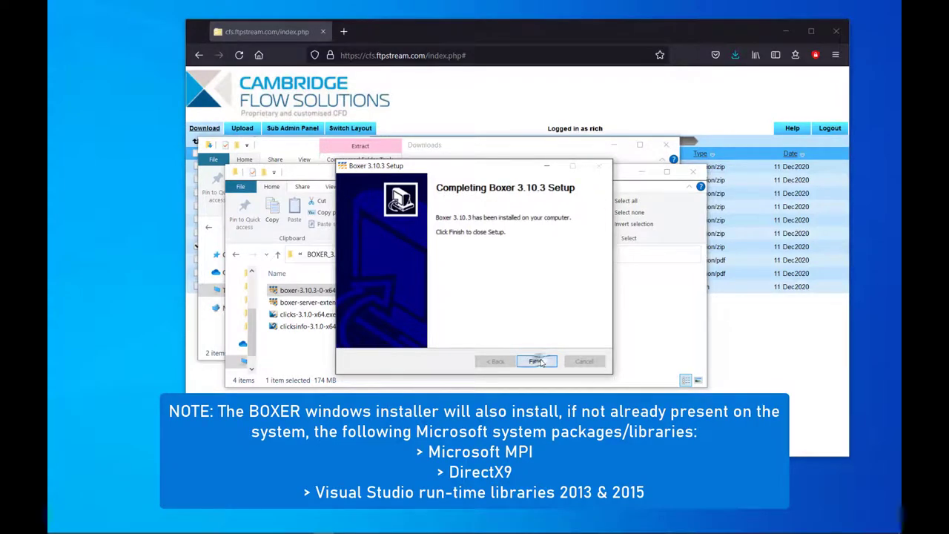
Close the finished Boxer setup and launch the Clicks 3.1.0 installer past its welcome page
click(535, 360)
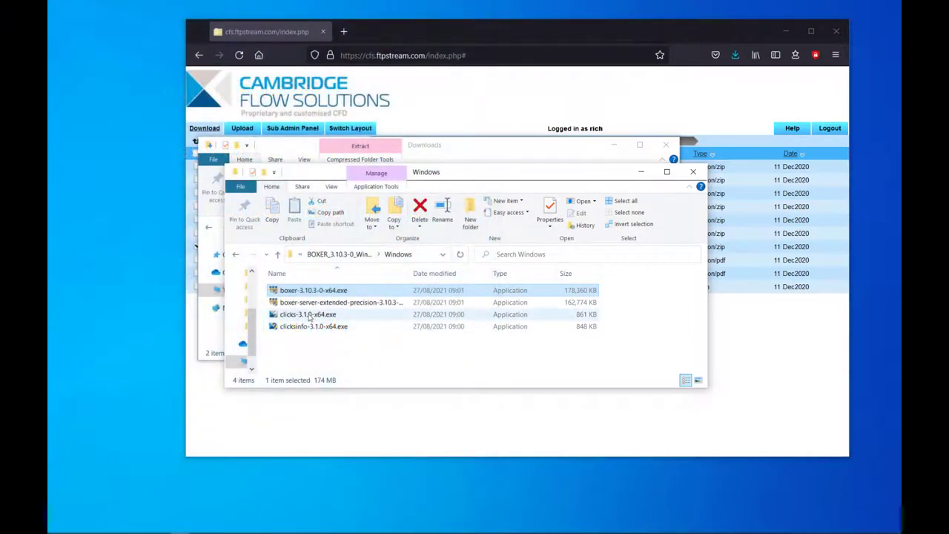
mouse_move(307, 314)
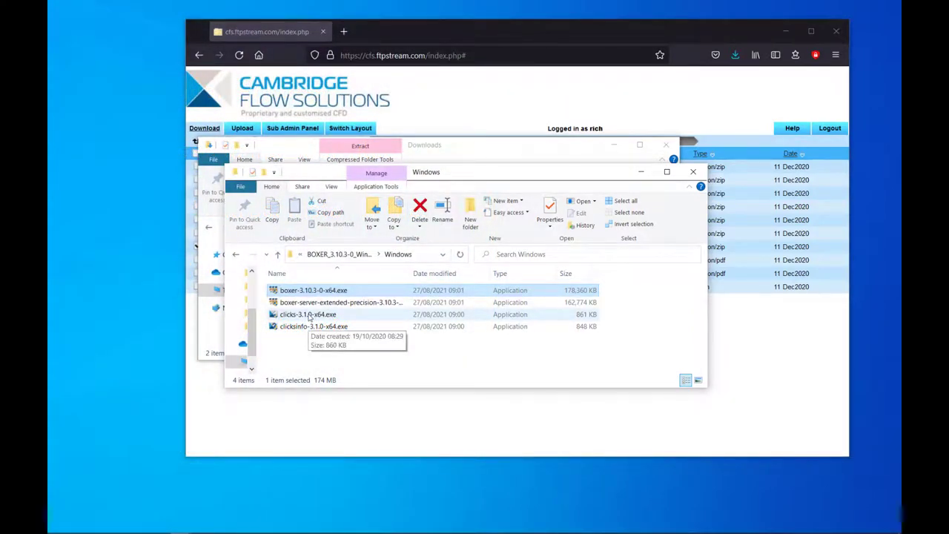
double_click(308, 314)
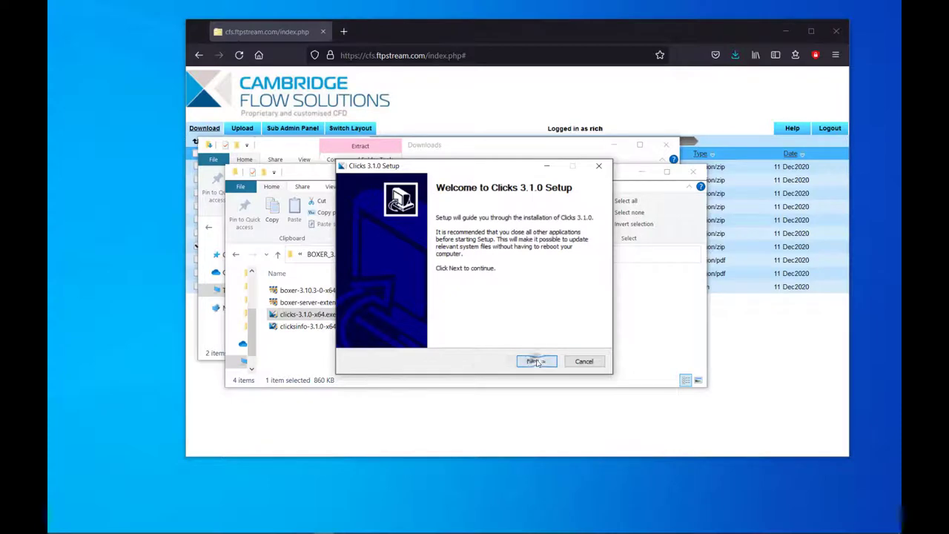
click(536, 360)
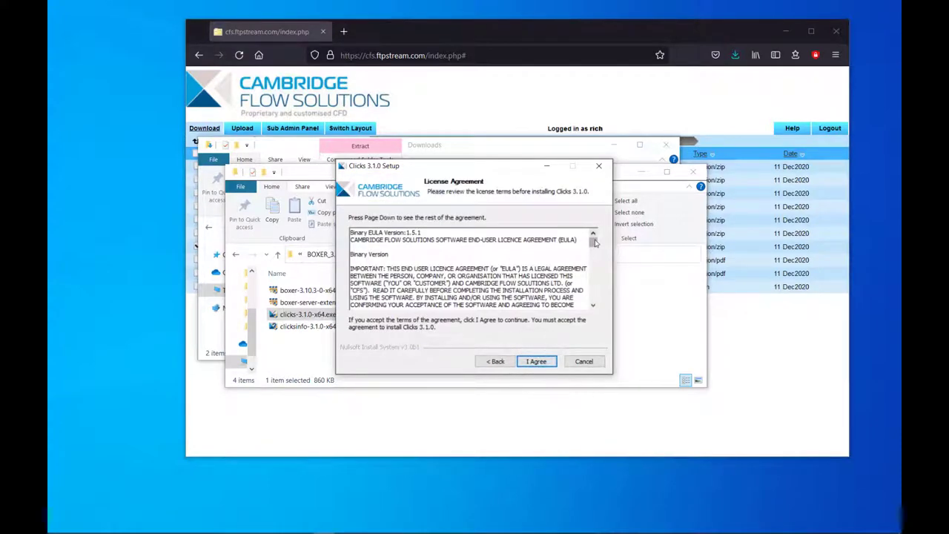
scroll(down, 3)
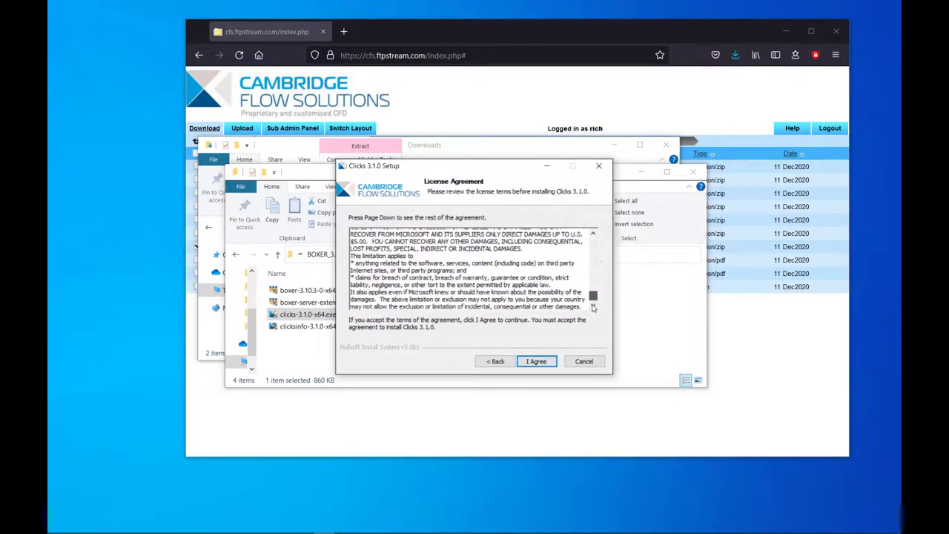
Accept the Clicks licence, keep default options and install folder, and finish setup
click(536, 361)
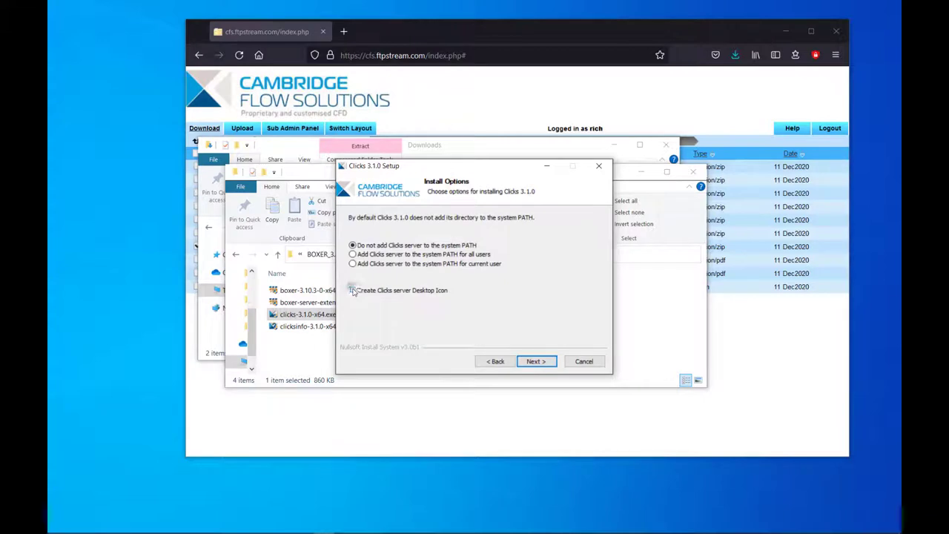
click(536, 361)
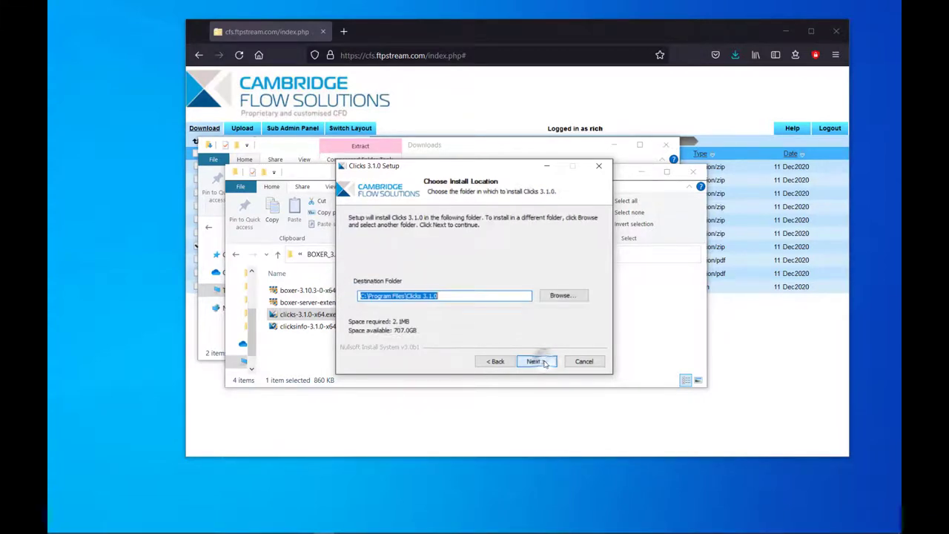
click(533, 361)
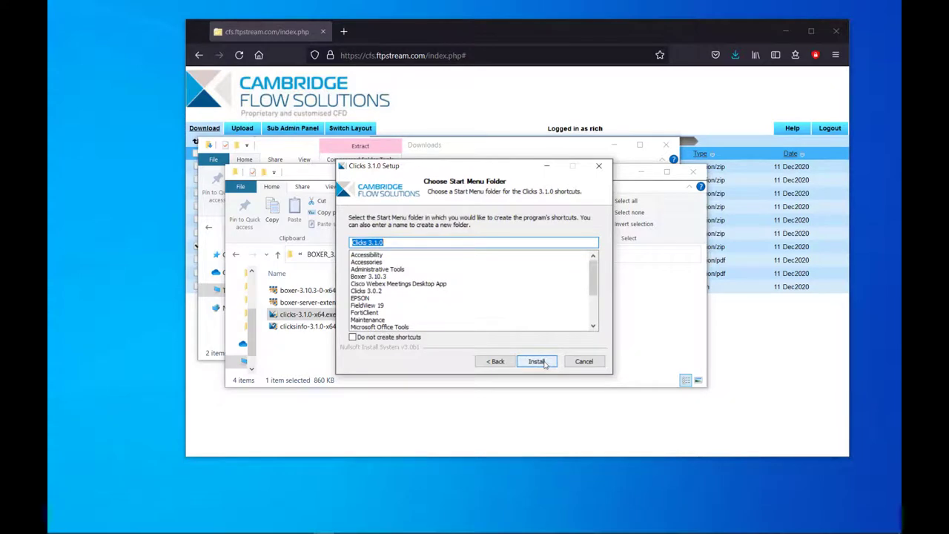
click(536, 361)
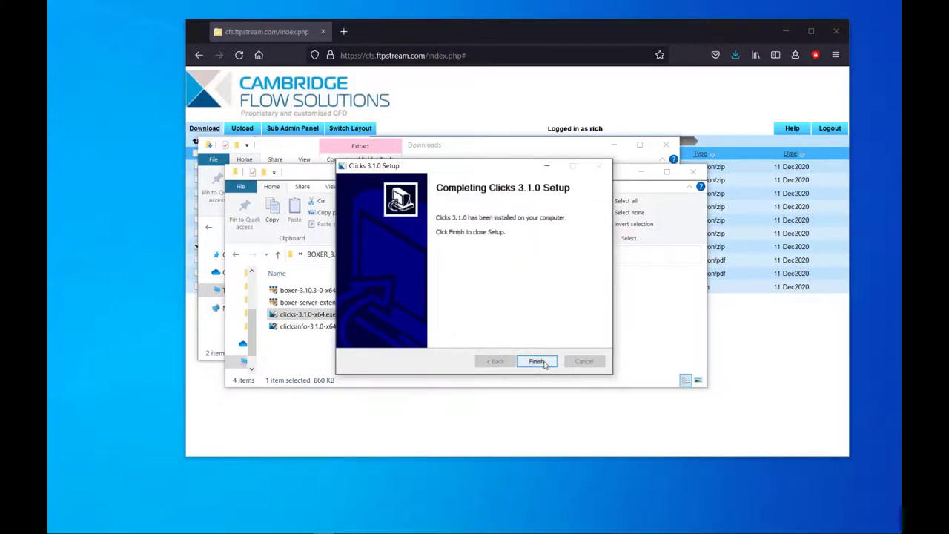
click(536, 361)
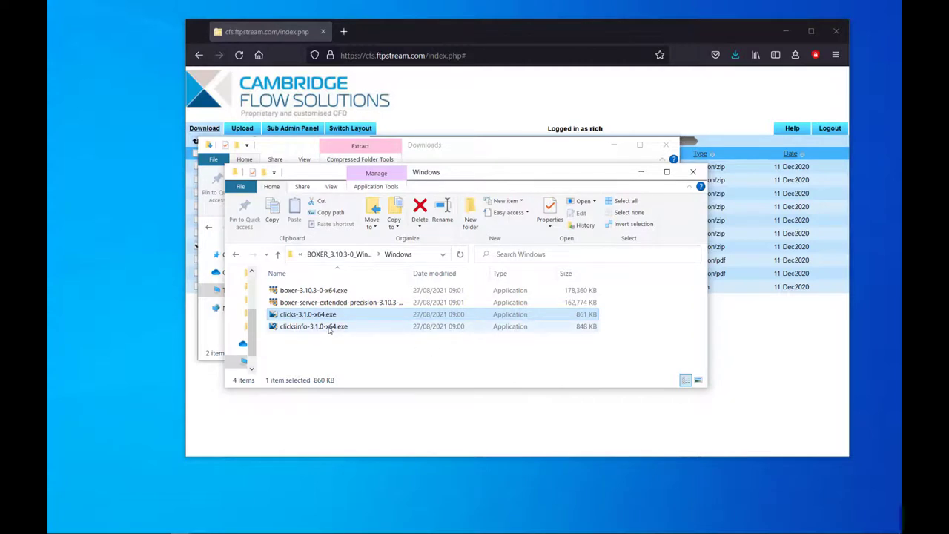
Run clicksinfo-3.1.0-x64.exe, accept the licence, add a desktop icon, and install to the default folder
double_click(313, 326)
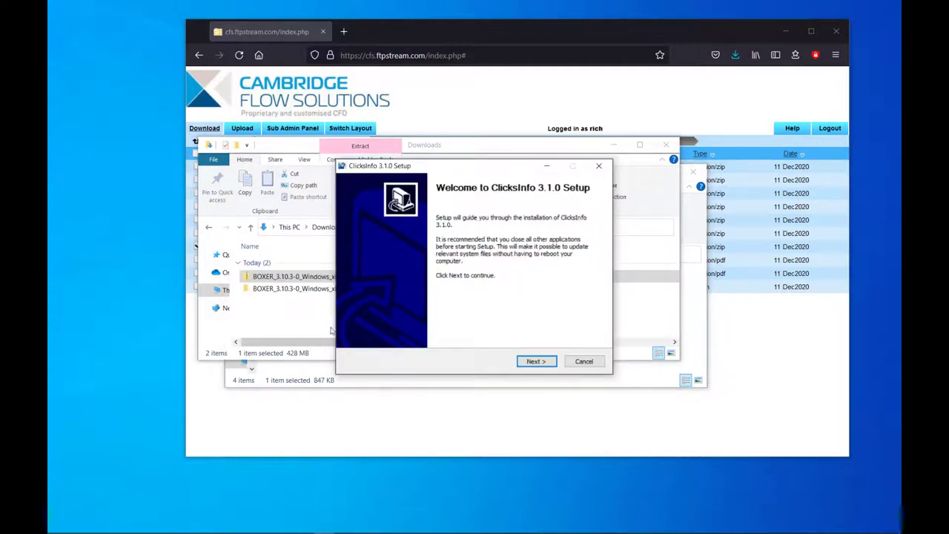
click(535, 361)
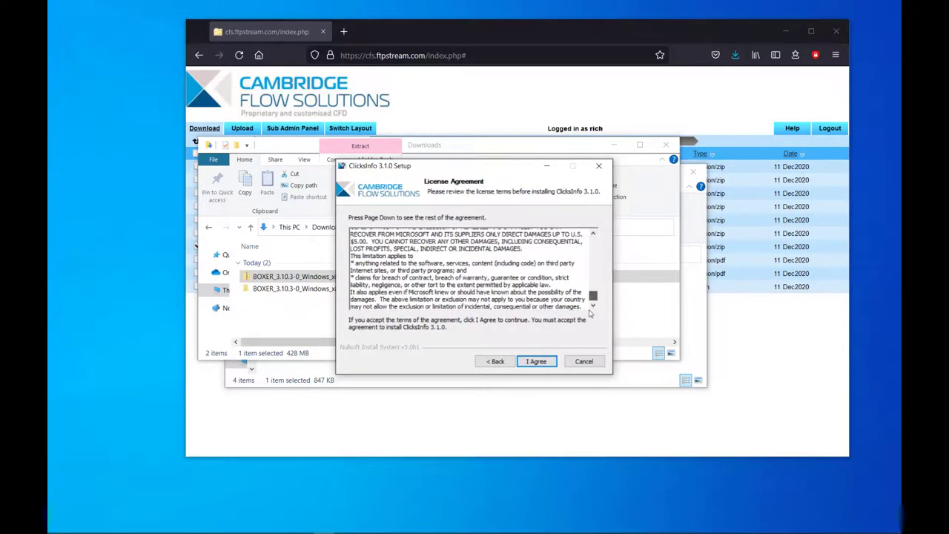
click(536, 361)
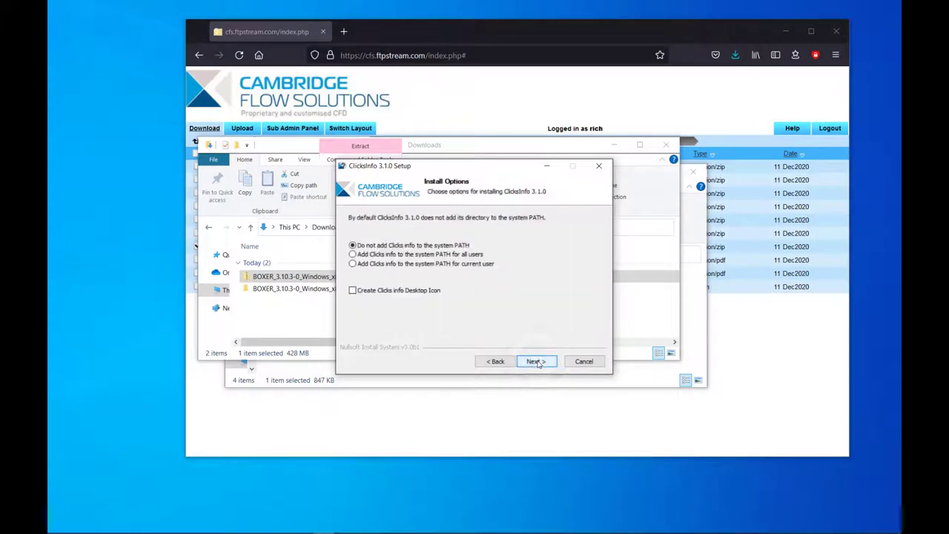
click(352, 290)
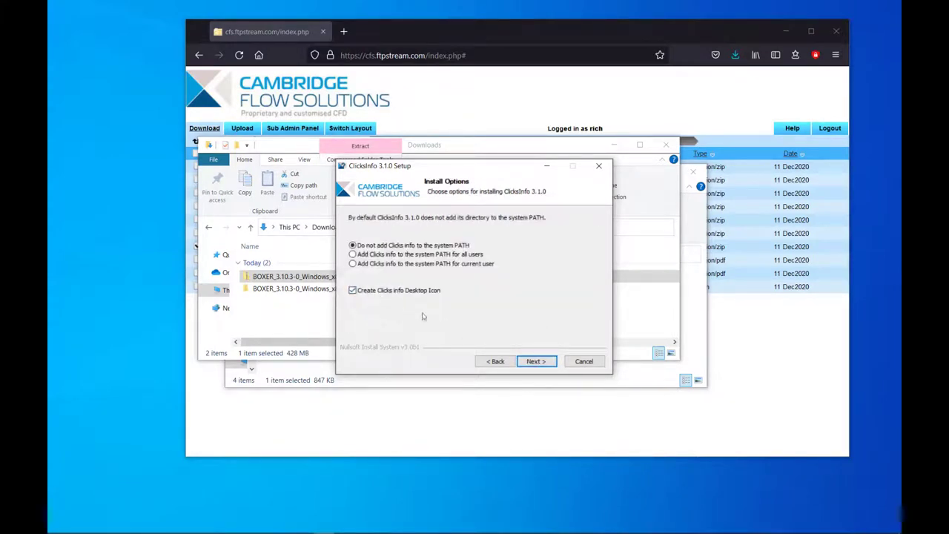
click(535, 361)
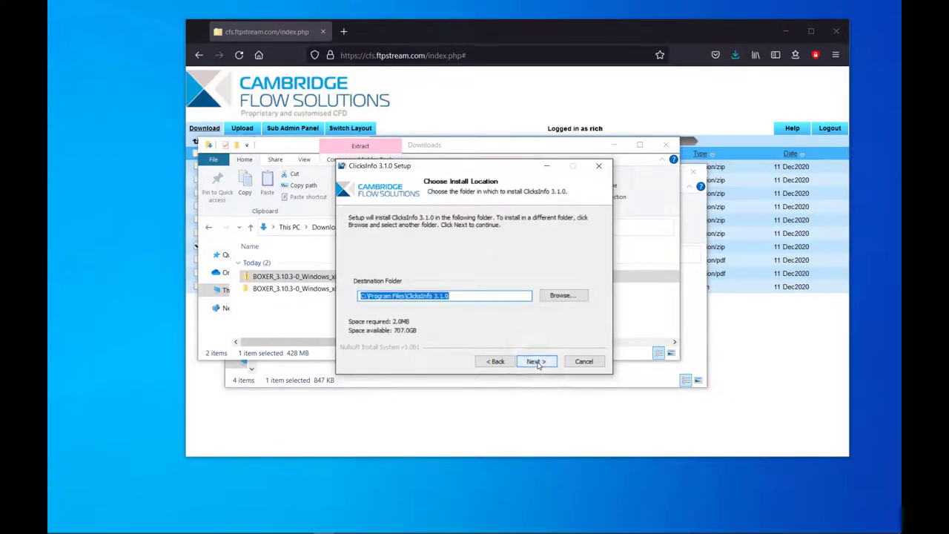
click(535, 361)
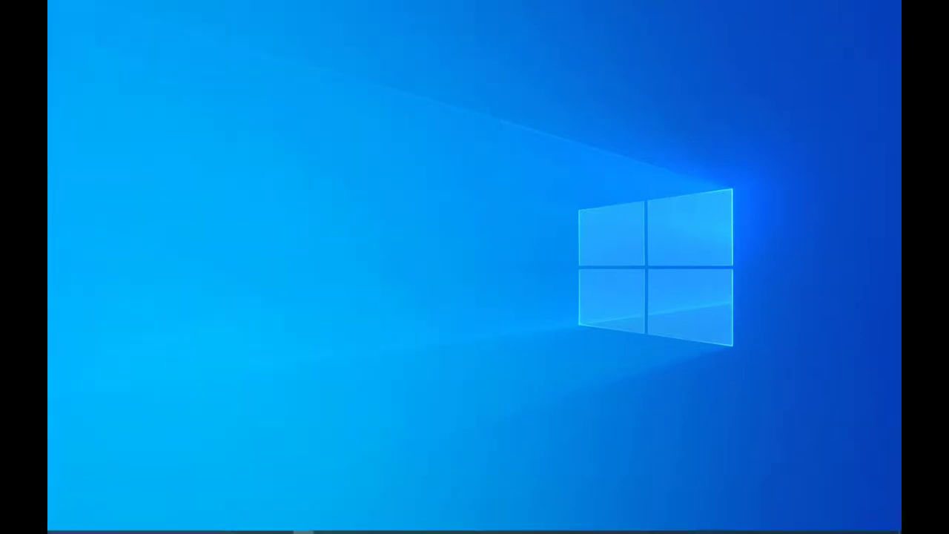
Start Clicks server from the Start menu and open the C:\ProgramData\CFS\clicks folder
click(57, 524)
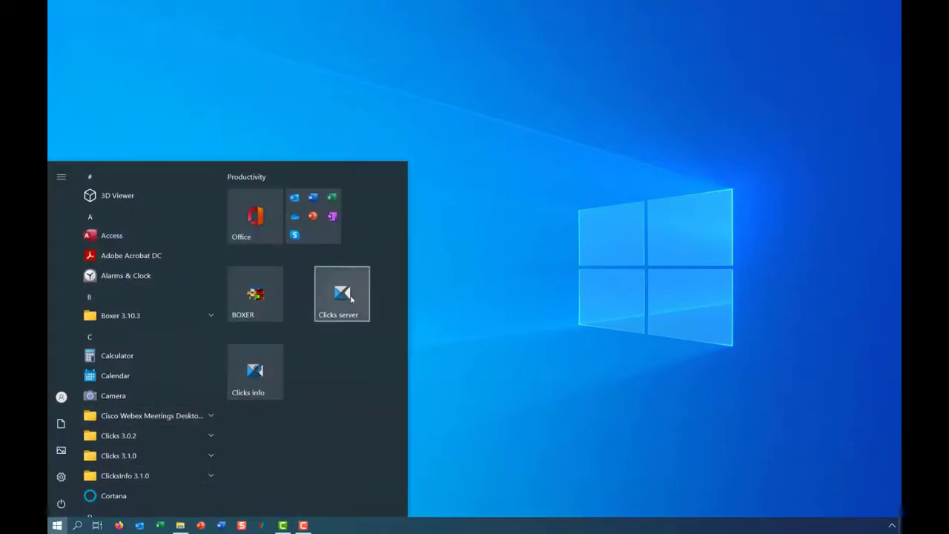
click(342, 293)
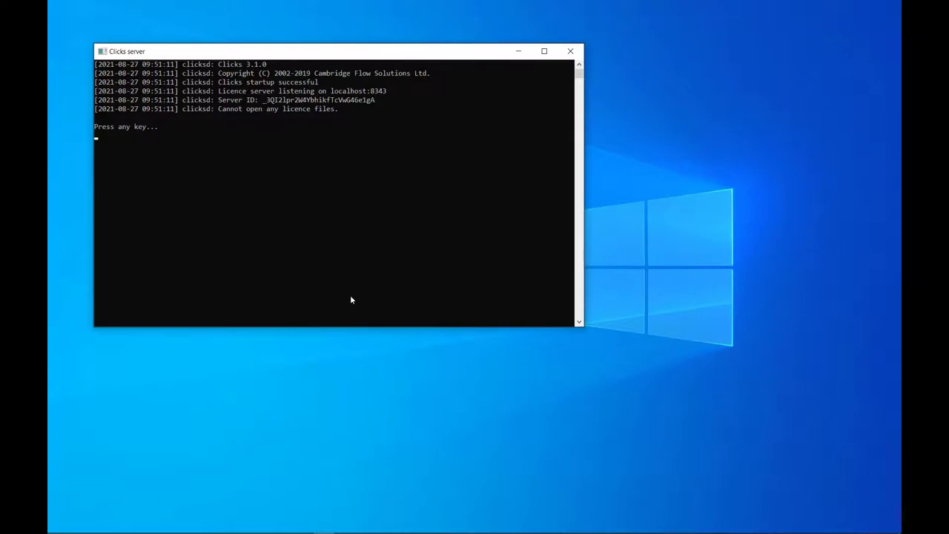
click(180, 525)
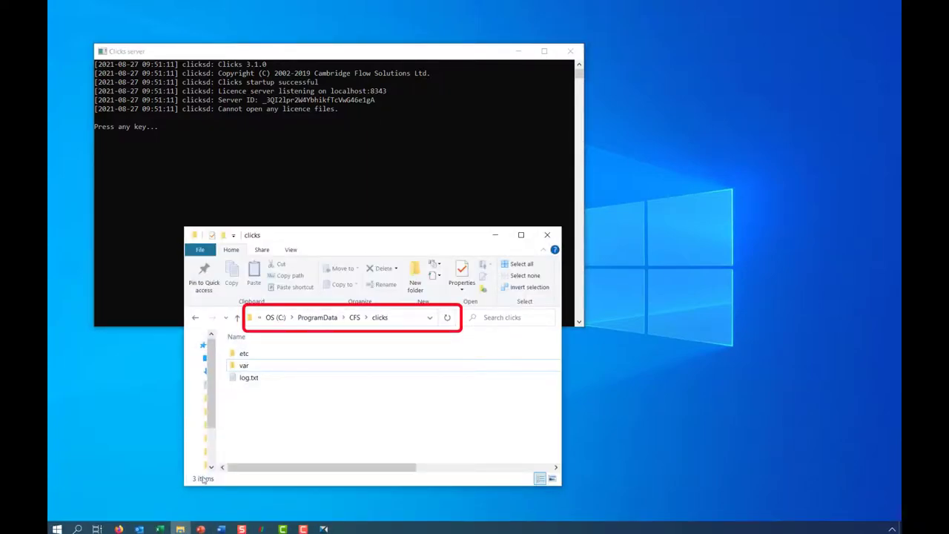
Open log.txt from the clicks folder in Notepad to read the Server ID
click(248, 377)
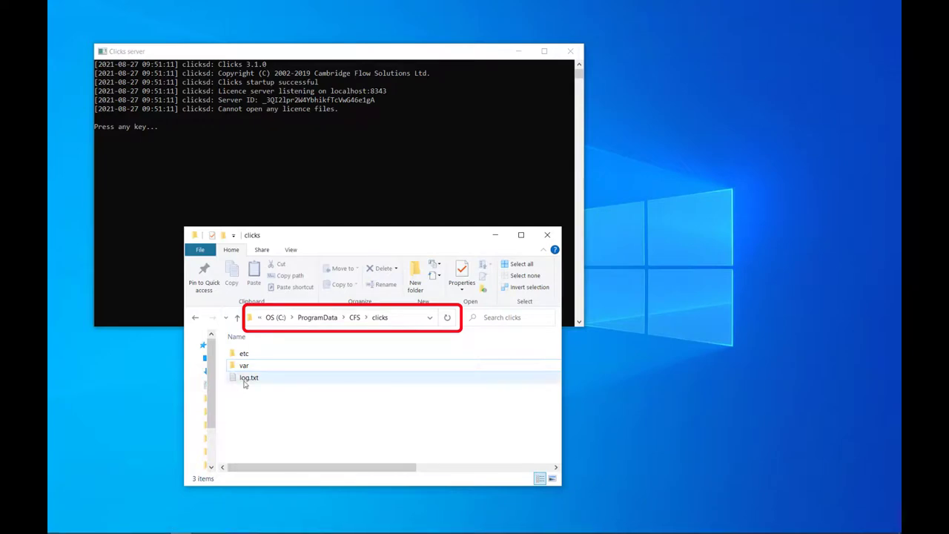
click(249, 377)
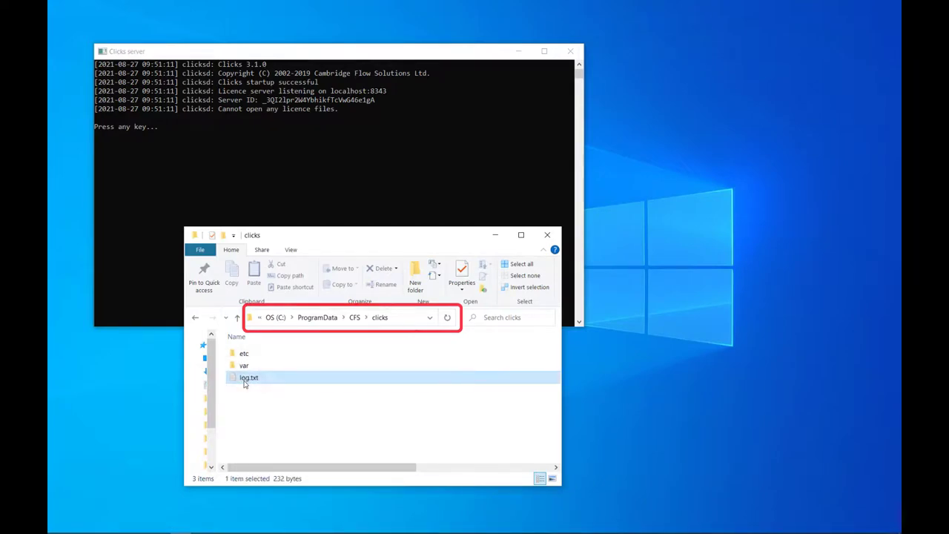
double_click(249, 377)
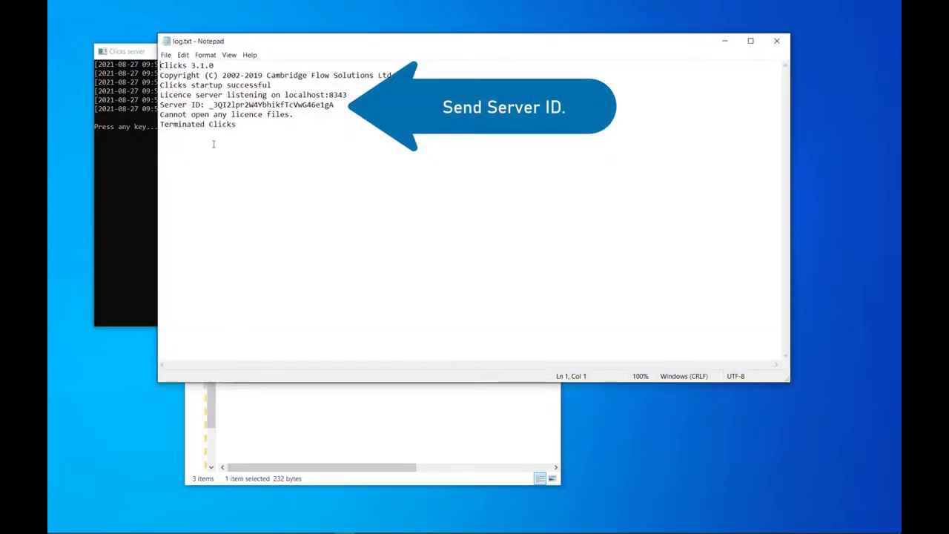
drag(213, 105, 334, 105)
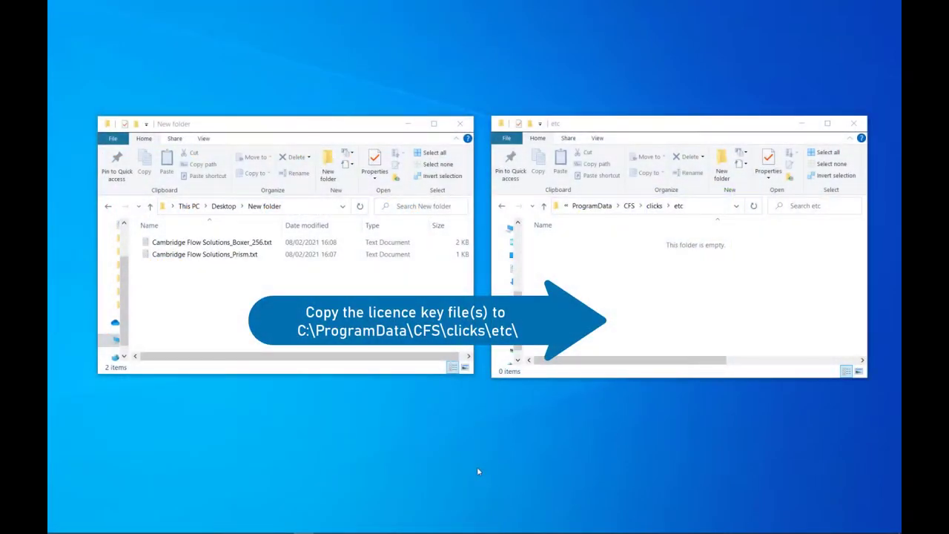
Drag both licence key files from New folder into C:\ProgramData\CFS\clicks\etc
click(212, 242)
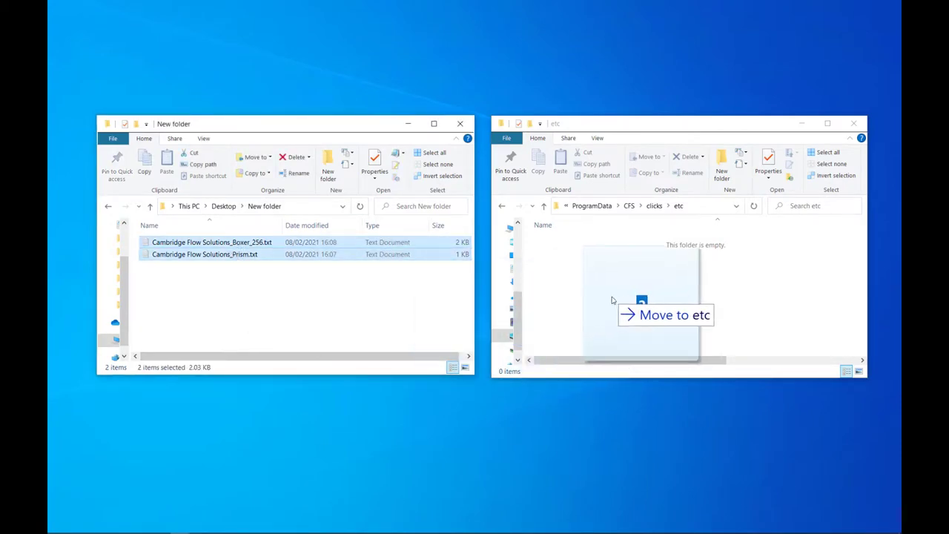
drag(205, 248, 642, 300)
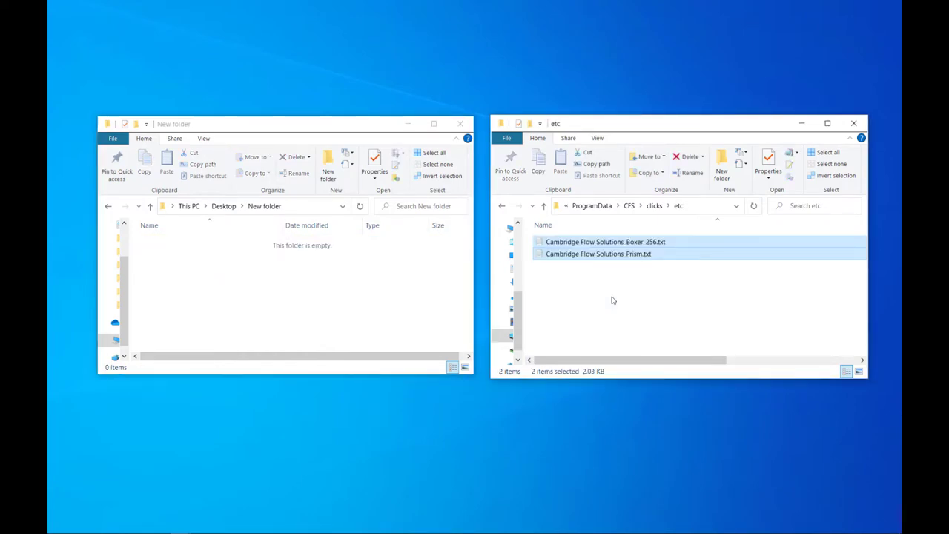
click(57, 524)
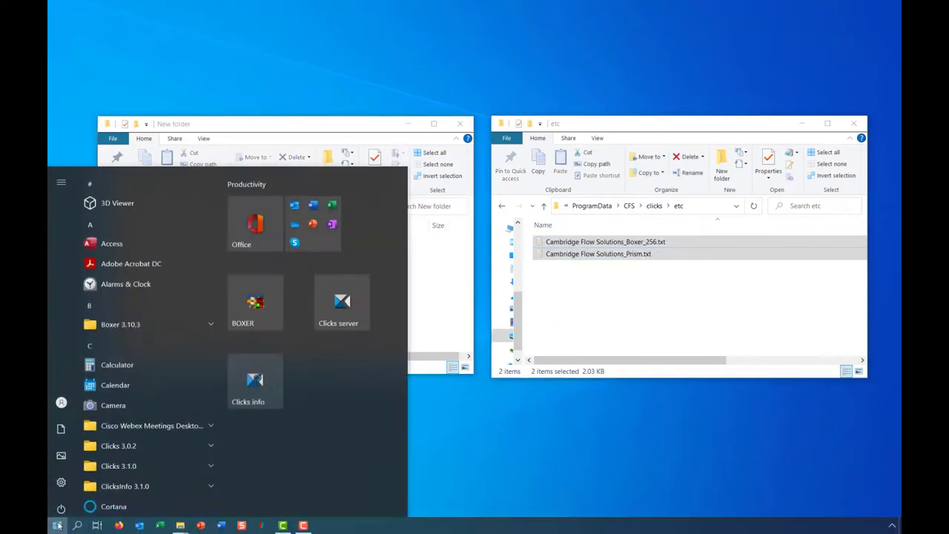
Restart Clicks server from the Start menu, then launch BOXER
click(338, 302)
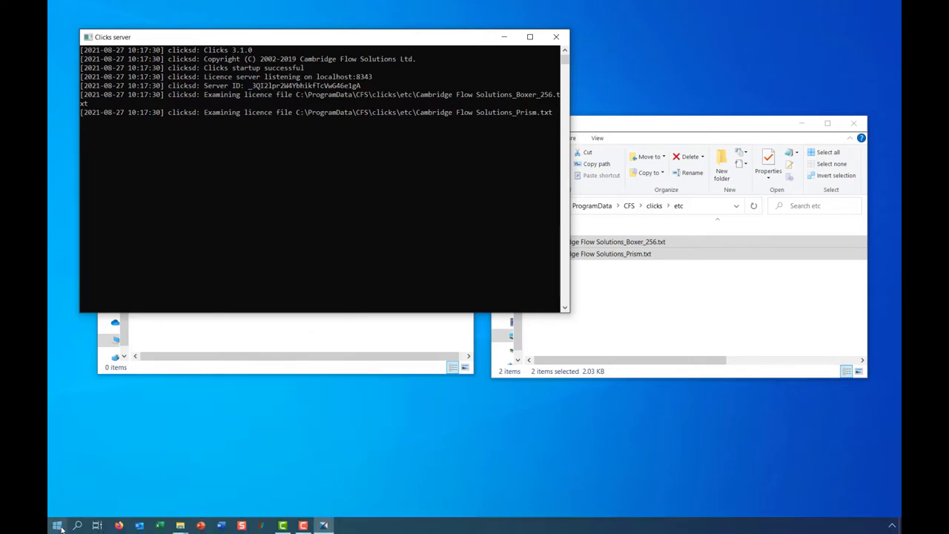
click(57, 526)
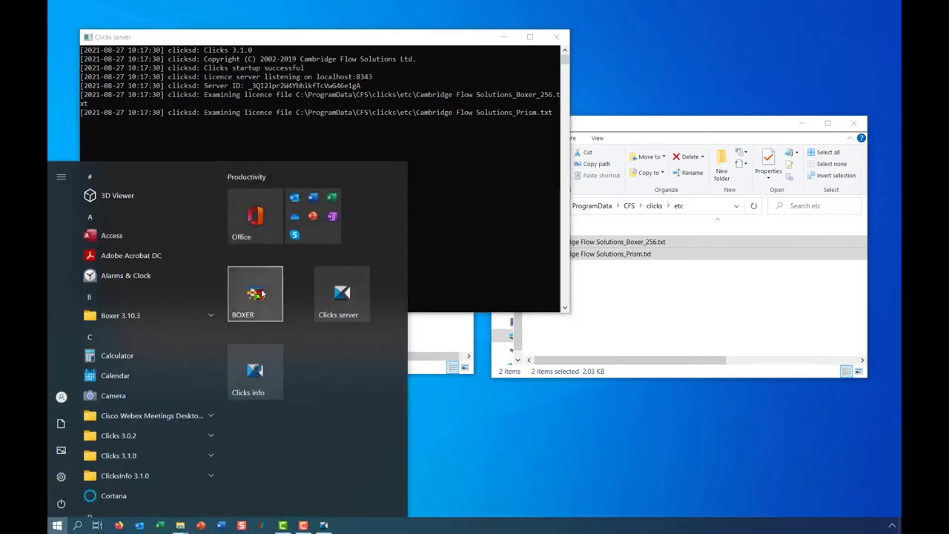
click(255, 294)
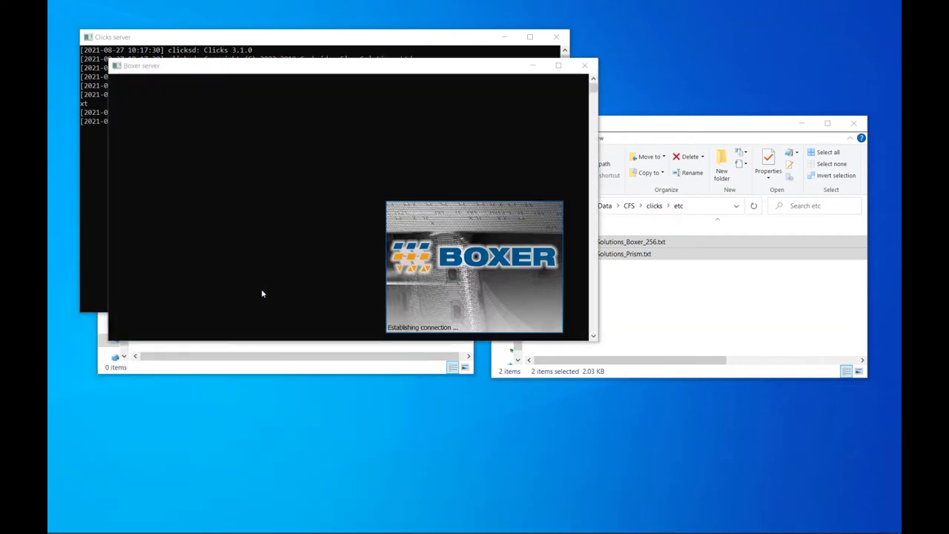